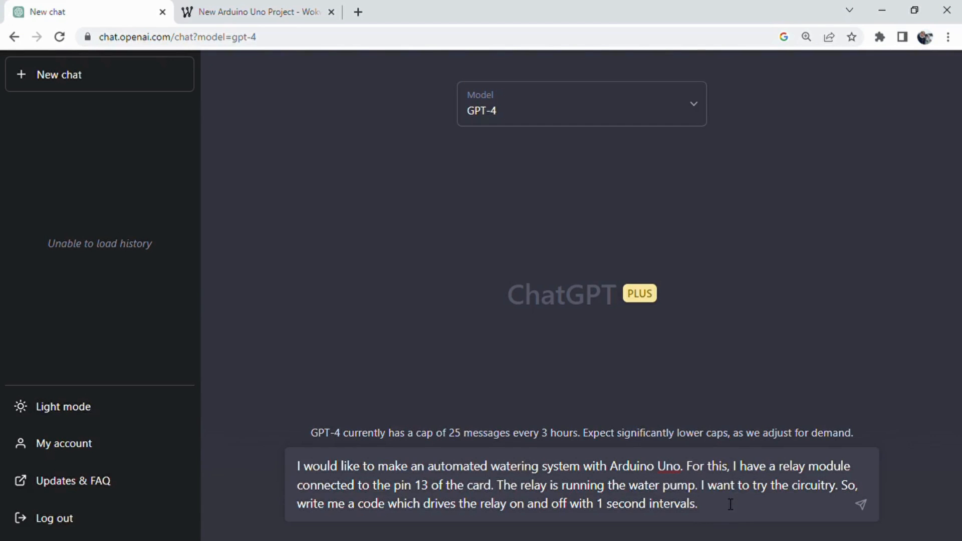
Send the watering-system prompt so GPT-4 generates pin 13 relay toggle code
left_click(860, 503)
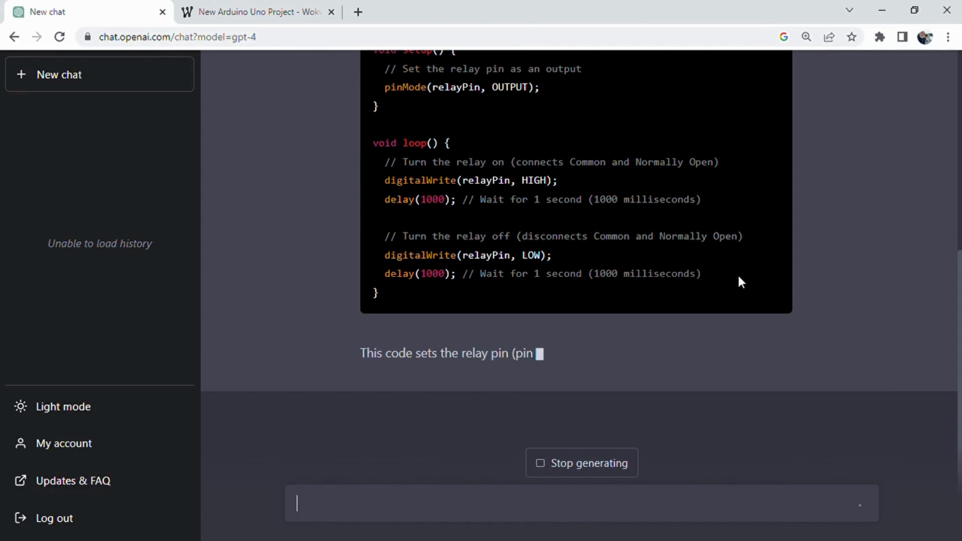
scroll("up", 3)
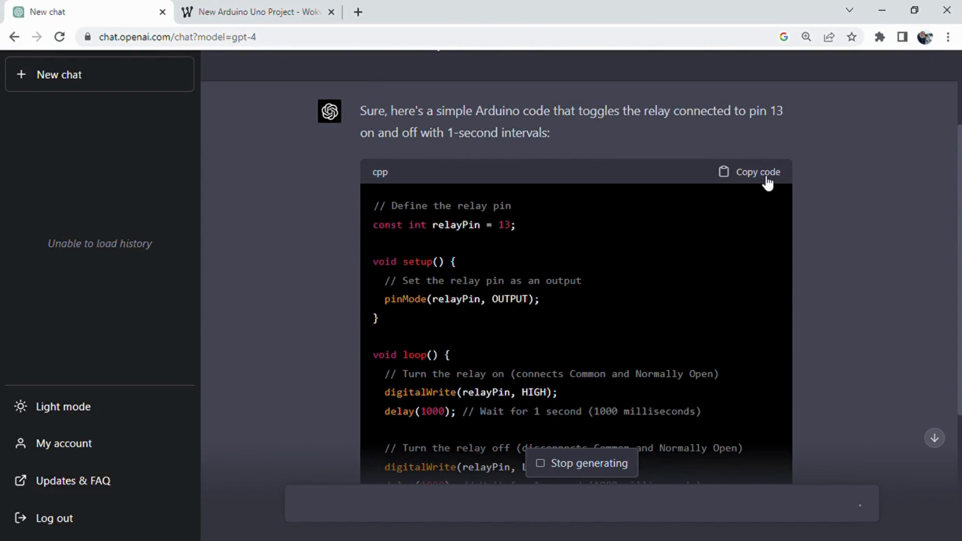
Copy the relay code into sketch.ino, run the Uno relay simulation, then stop it
left_click(258, 11)
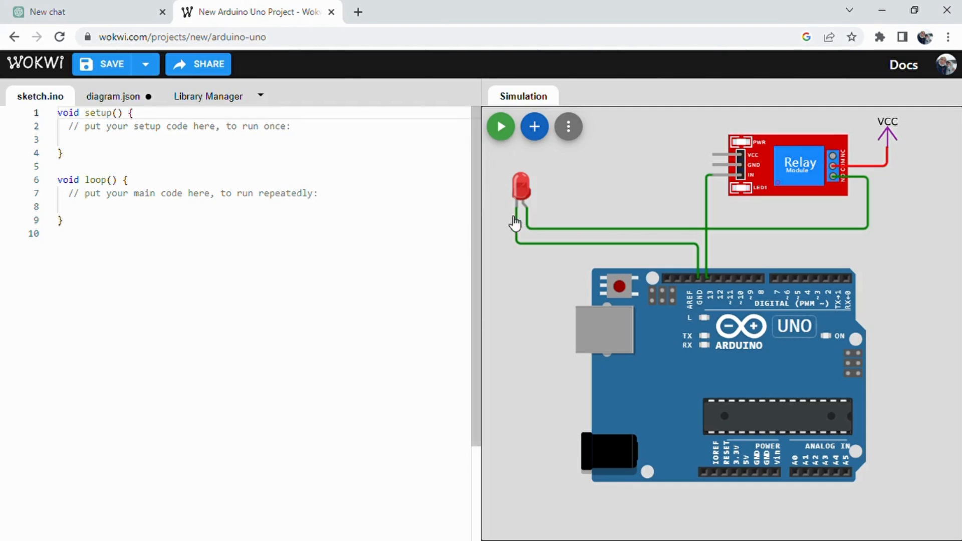
key("ctrl+a")
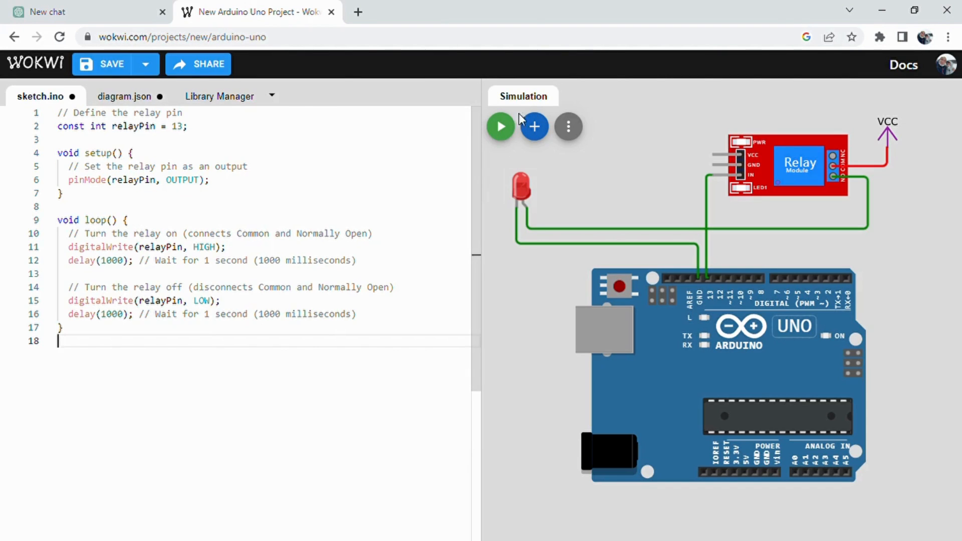
left_click(501, 127)
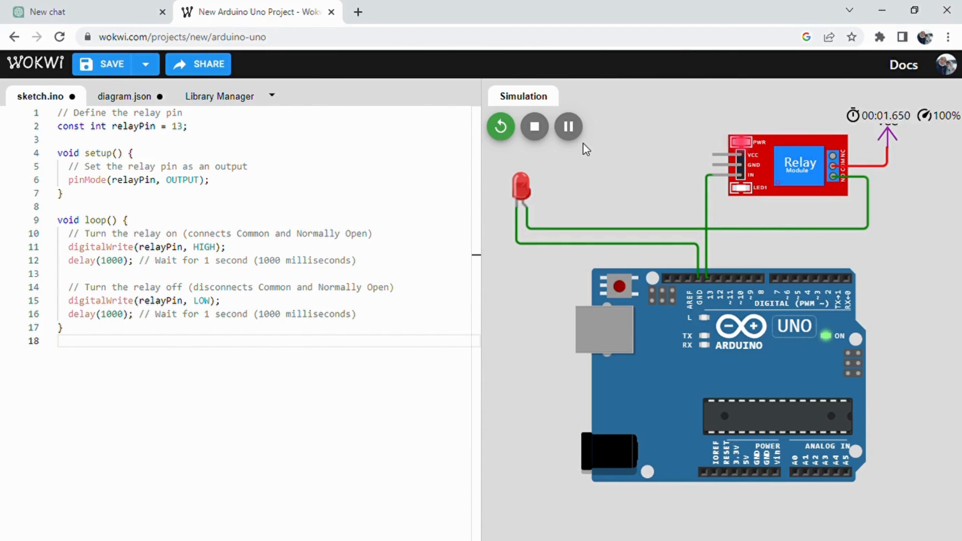
mouse_move(526, 213)
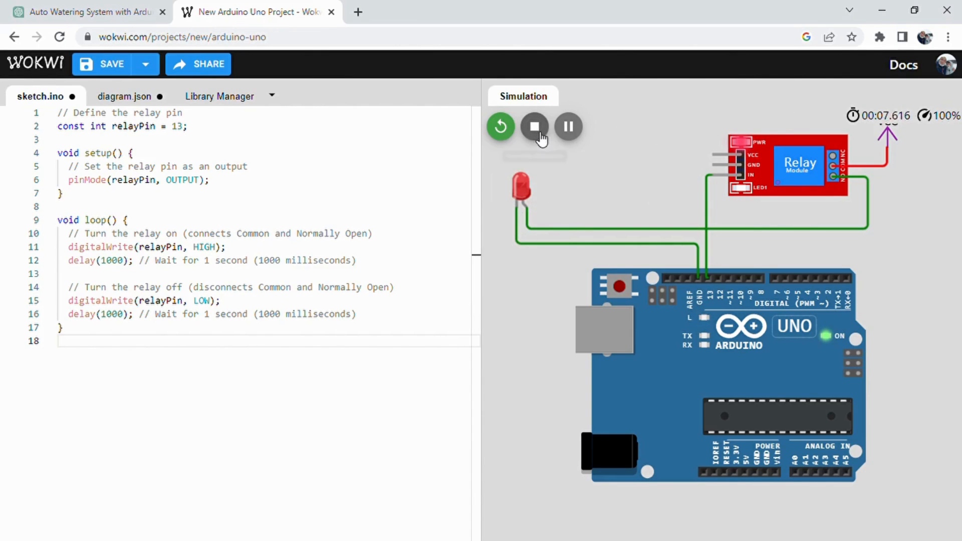
left_click(533, 127)
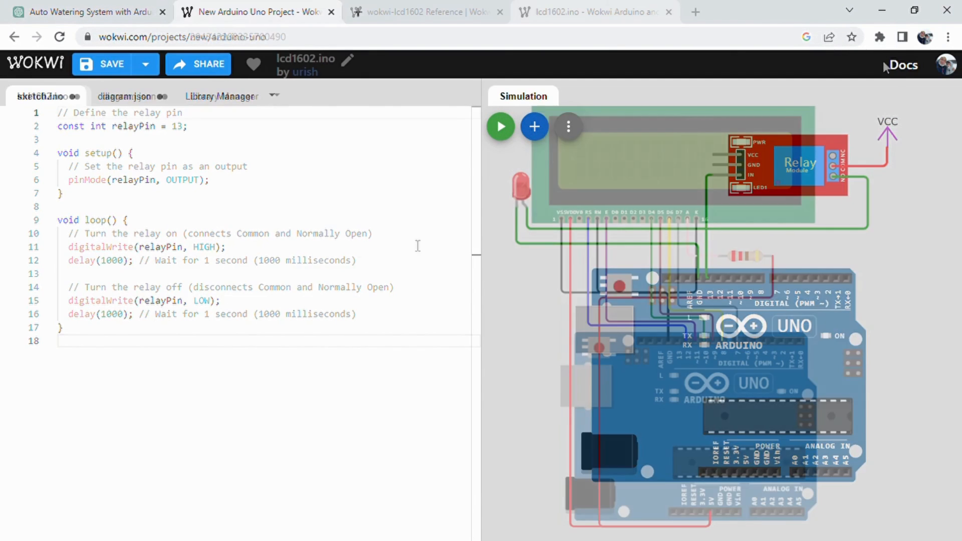
Get ChatGPT's LiquidCrystal PUMP STATUS ON/OFF code and bring it to the lcd1602 project
left_click(591, 11)
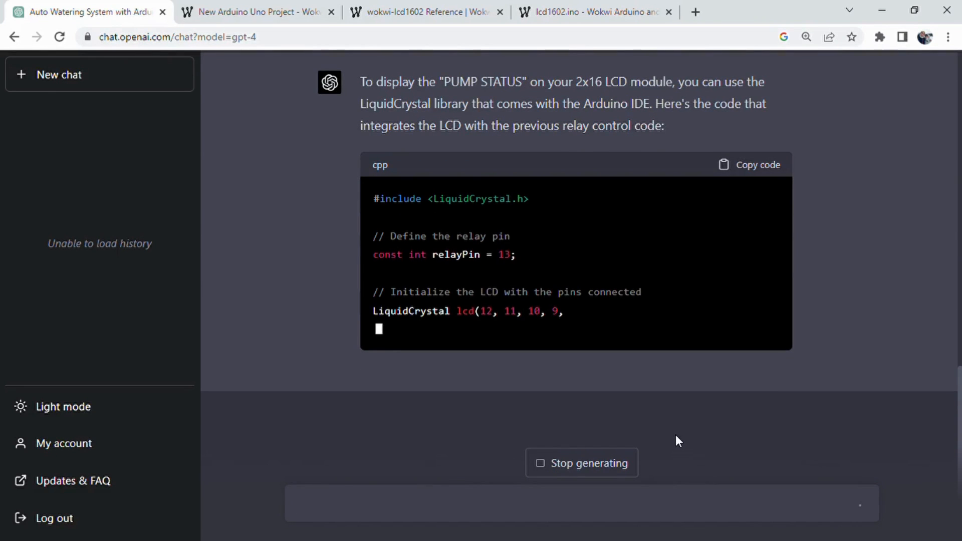
scroll("down", 3)
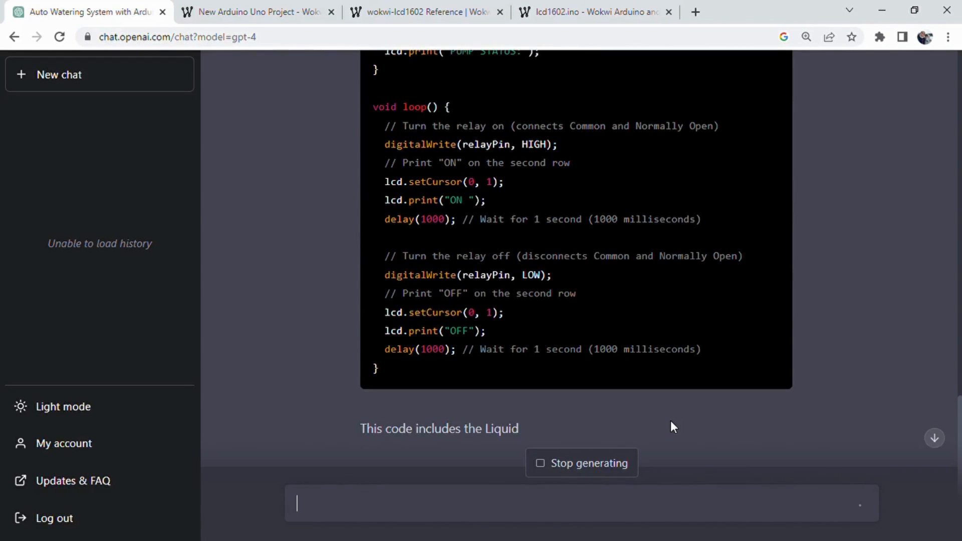
scroll("down", 3)
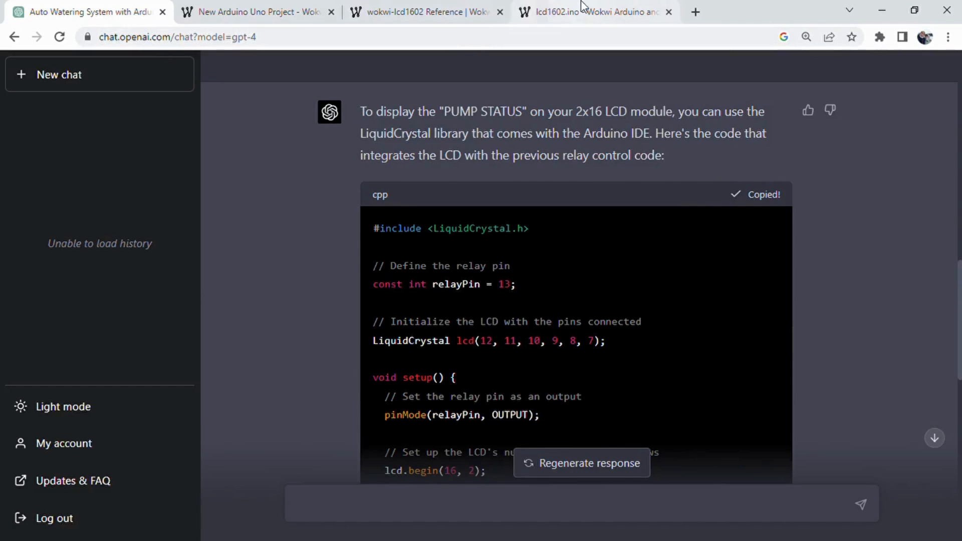
left_click(592, 11)
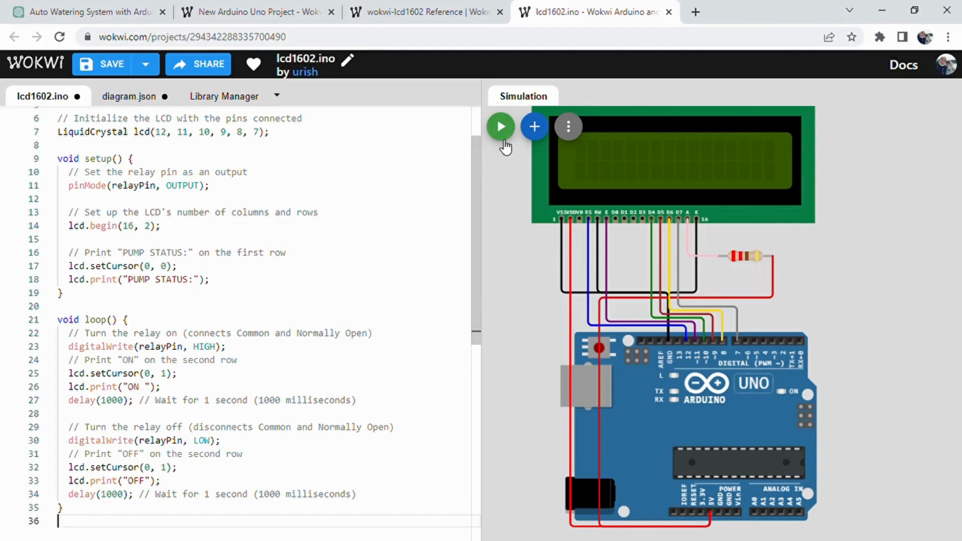
Run the pump status sketch, add the relay and LED, and rerun so the LCD reads PUMP STATUS: OFF
left_click(500, 126)
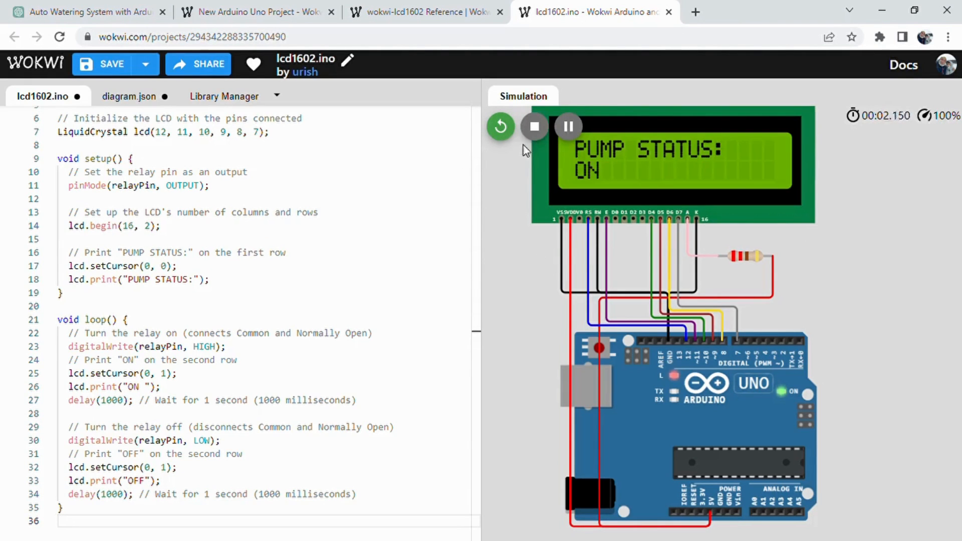
mouse_move(534, 126)
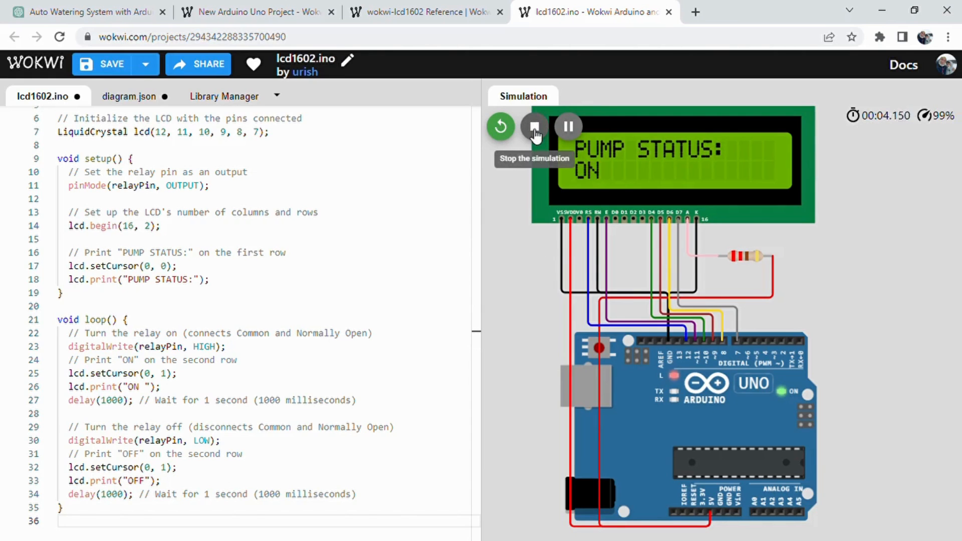
left_click(533, 126)
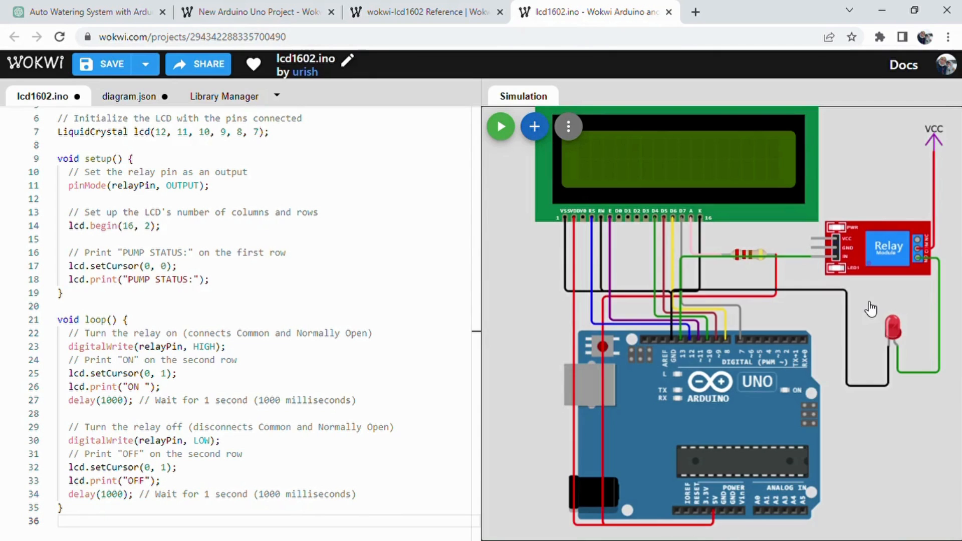
mouse_move(500, 126)
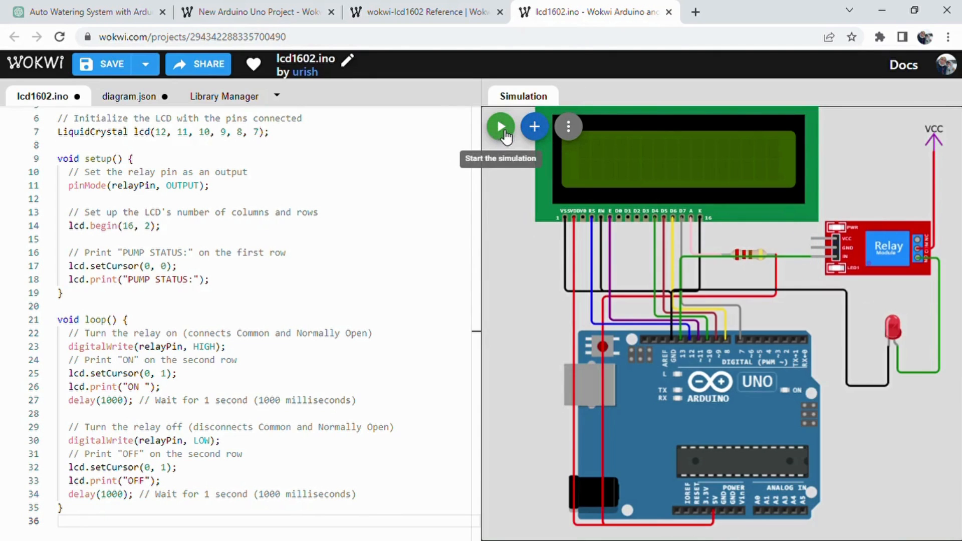
left_click(500, 127)
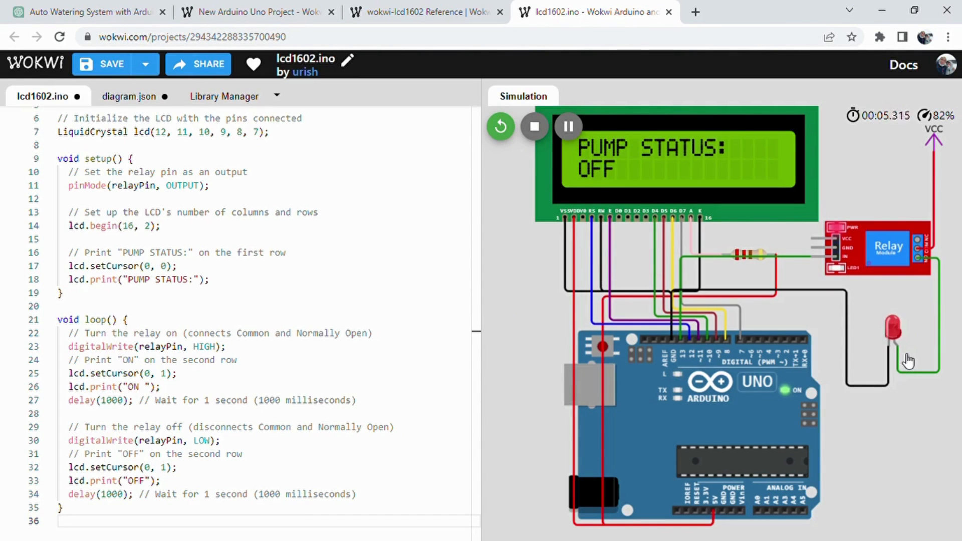
mouse_move(711, 117)
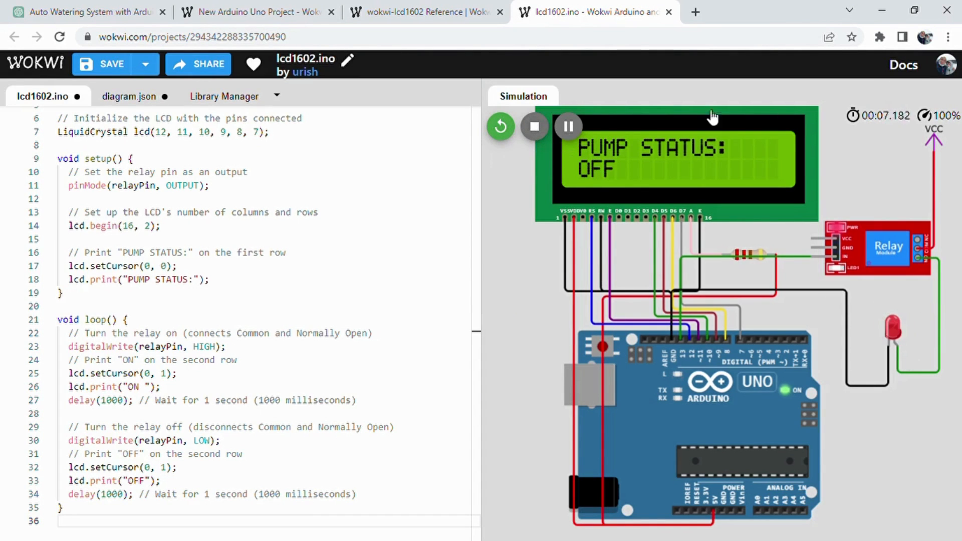